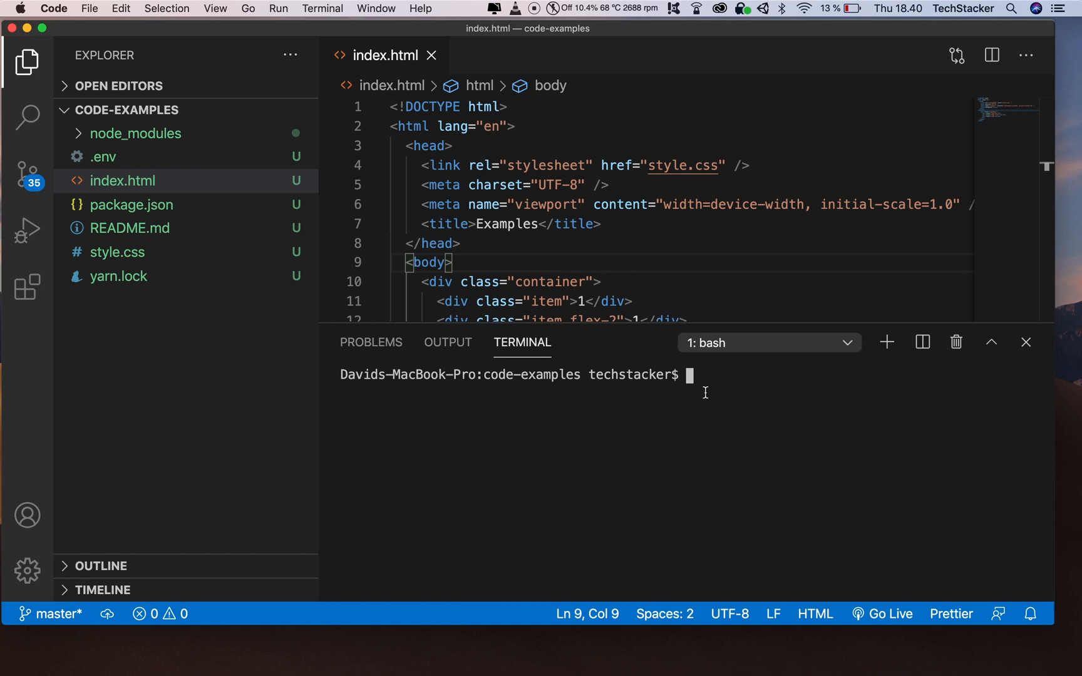
# Create an empty .gitignore from the terminal with touch .gitignore and open it
pyautogui.write('touch .')
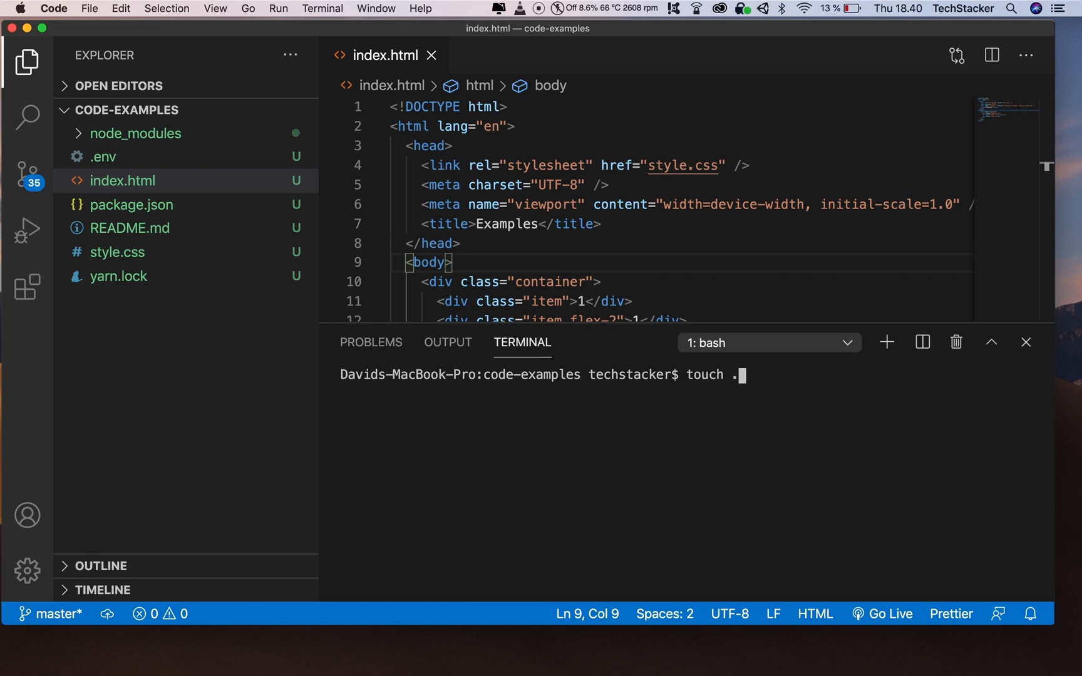
pyautogui.write('gitignore')
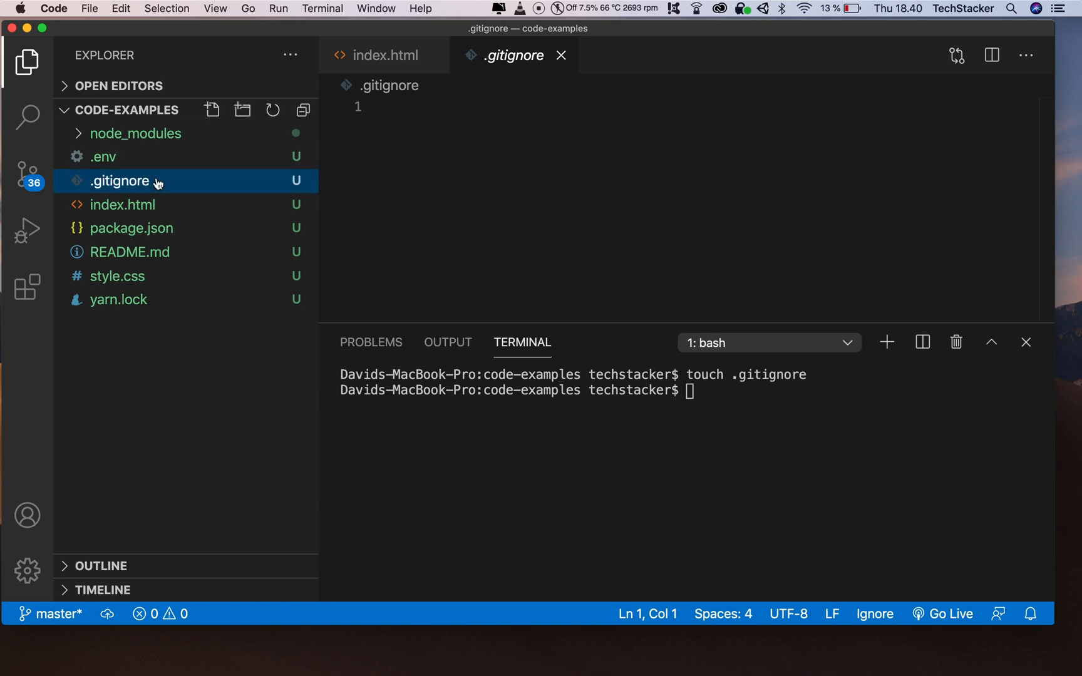
# Find 'gitignore' in the Extensions marketplace and install the CodeZombie gitignore extension
pyautogui.click(123, 204)
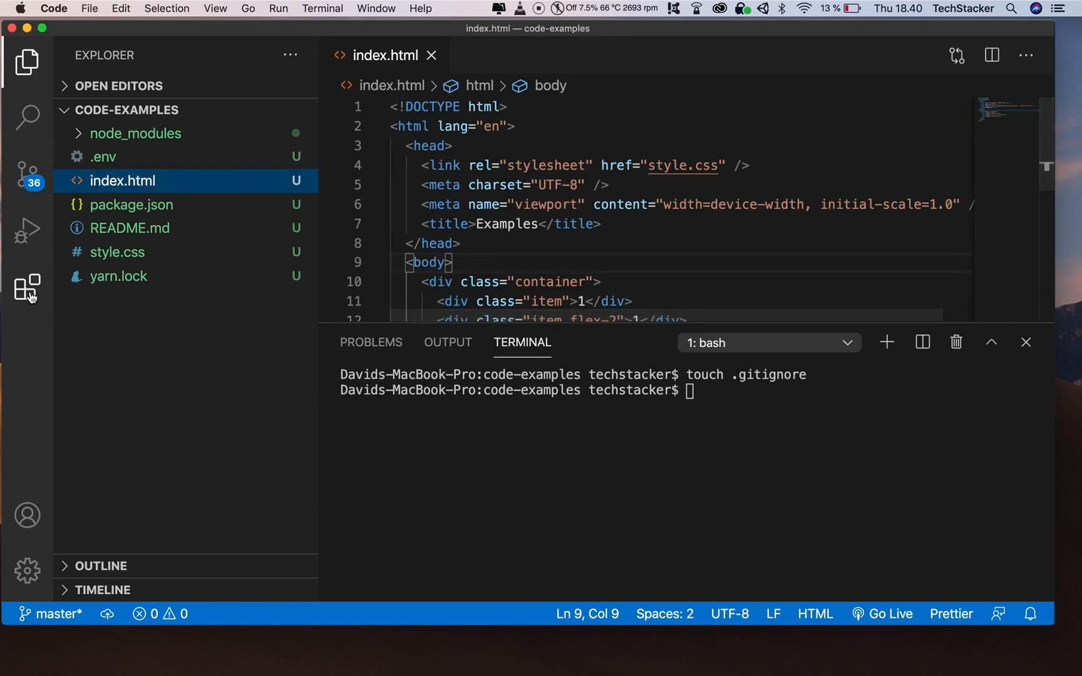
pyautogui.click(26, 286)
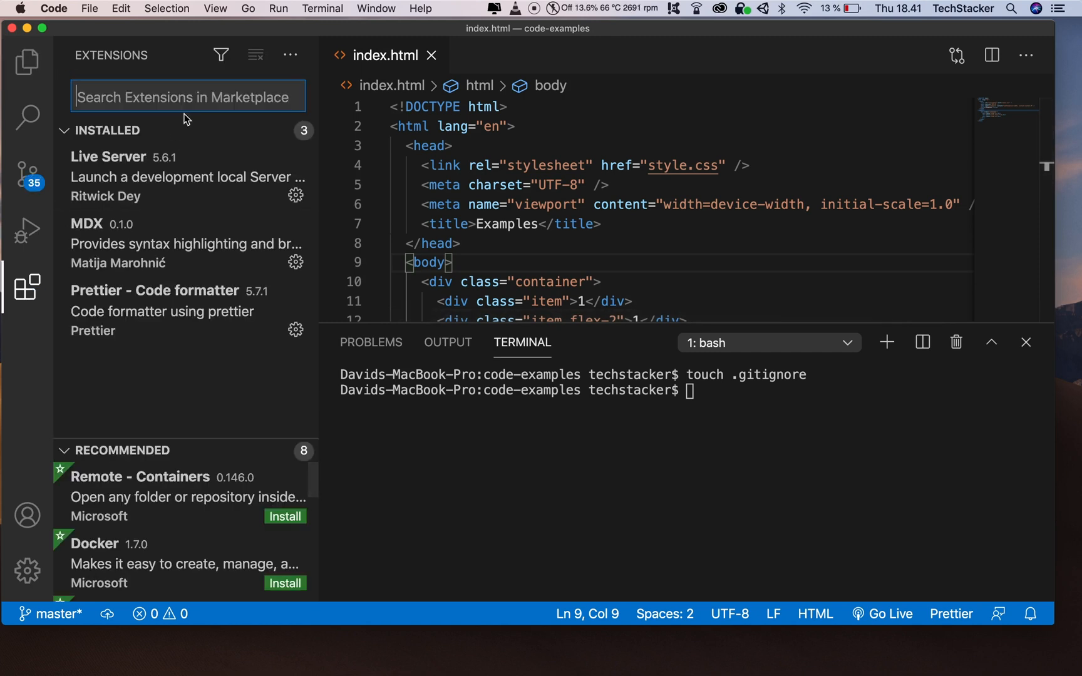
pyautogui.write('gitignore')
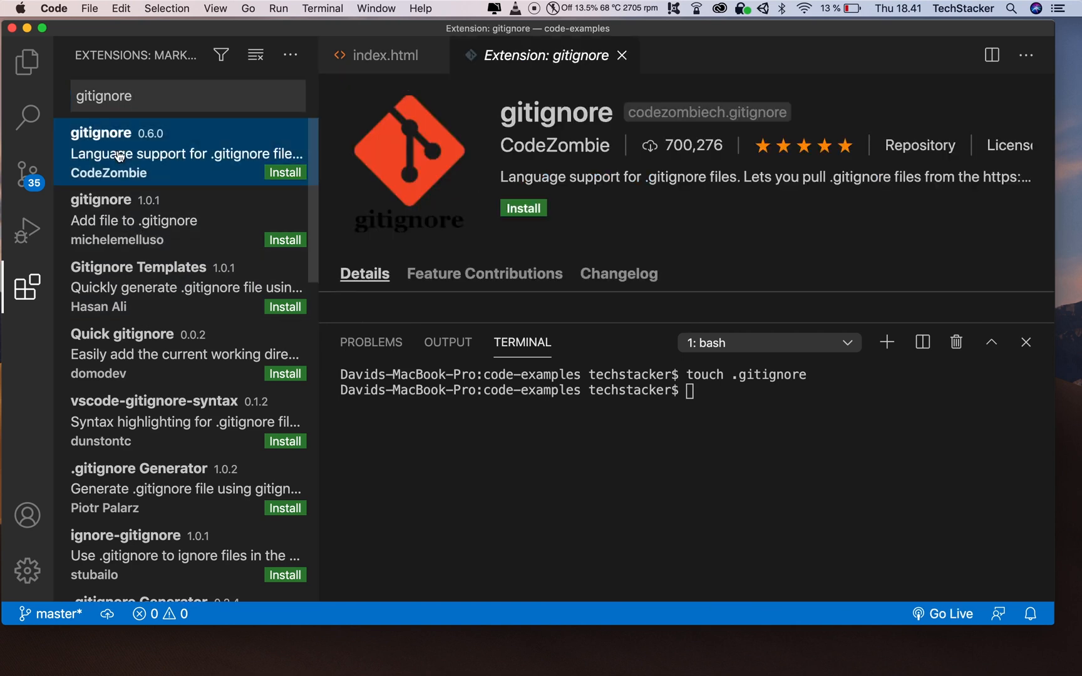
pyautogui.click(522, 208)
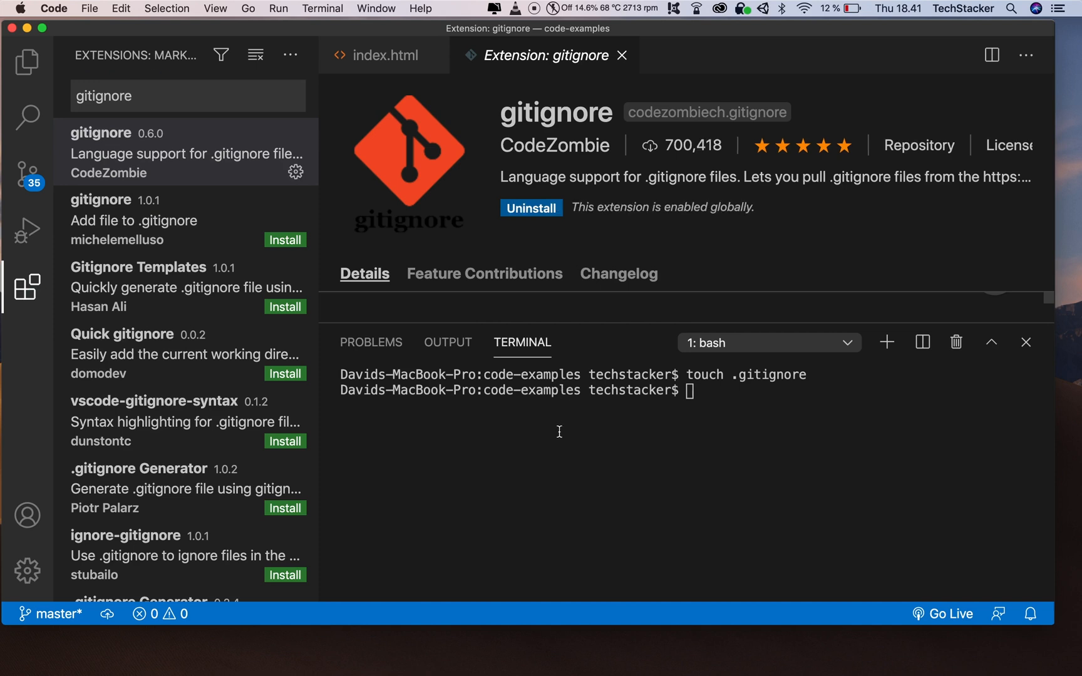
pyautogui.moveTo(558, 490)
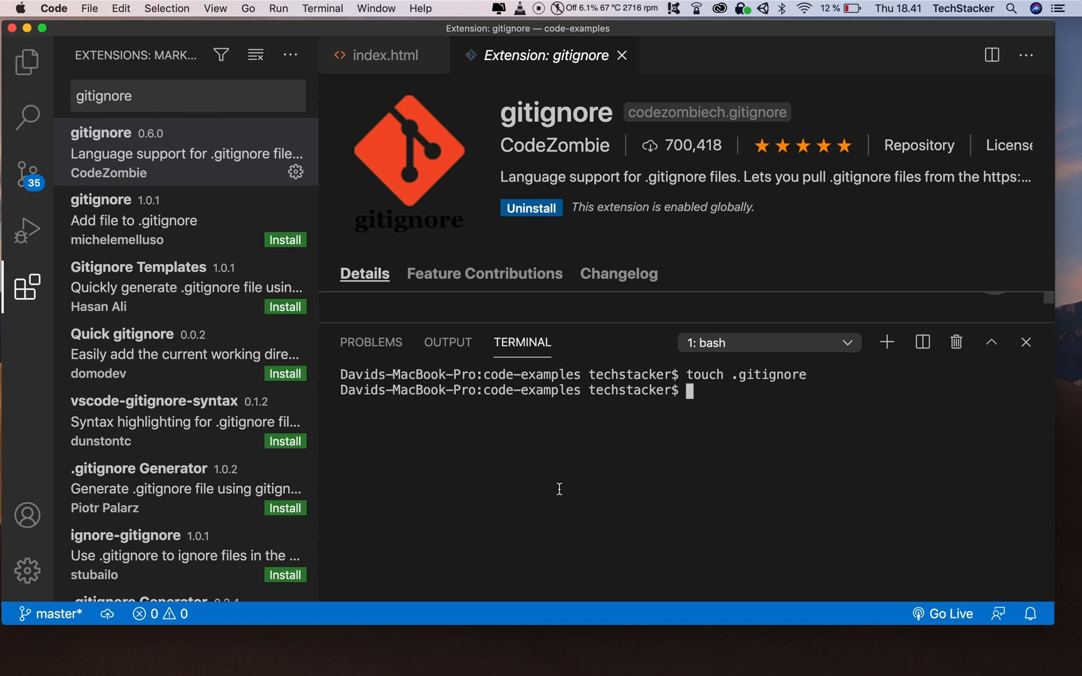
# Run Add gitignore from the Command Palette and choose the Node template
pyautogui.press('cmd+shift+p')
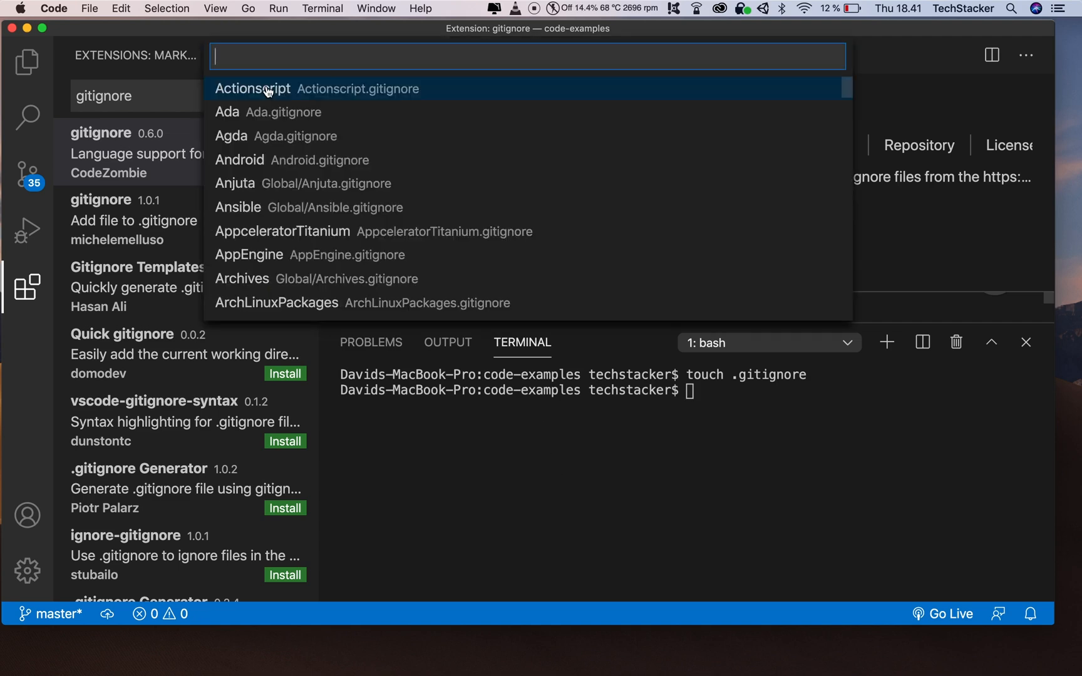
pyautogui.write('node')
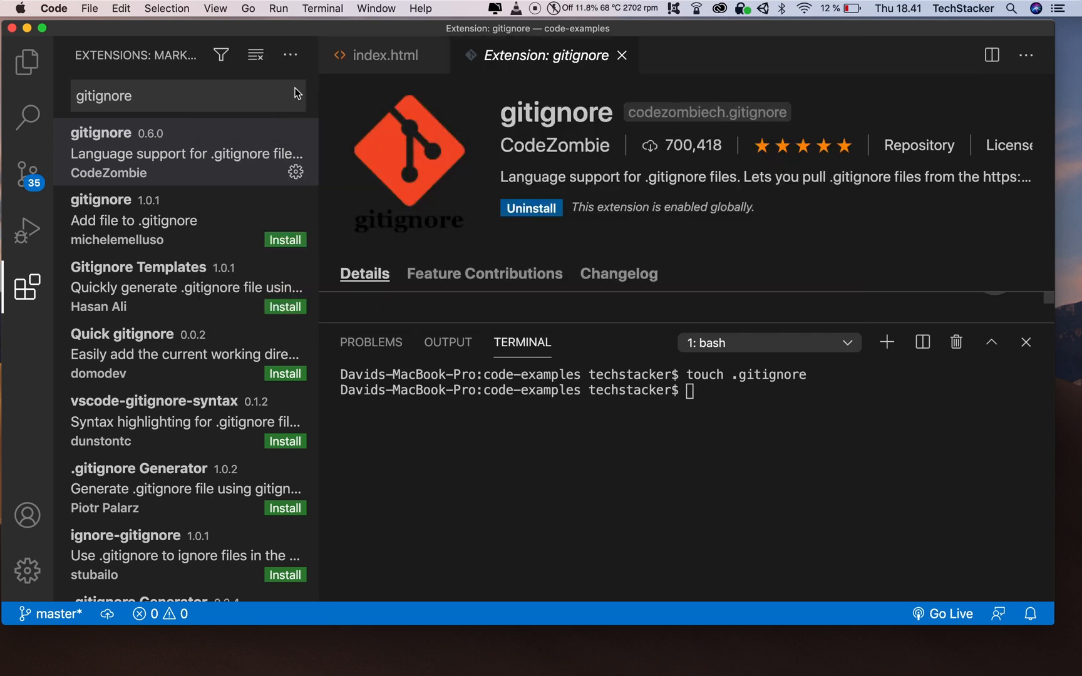
pyautogui.click(26, 63)
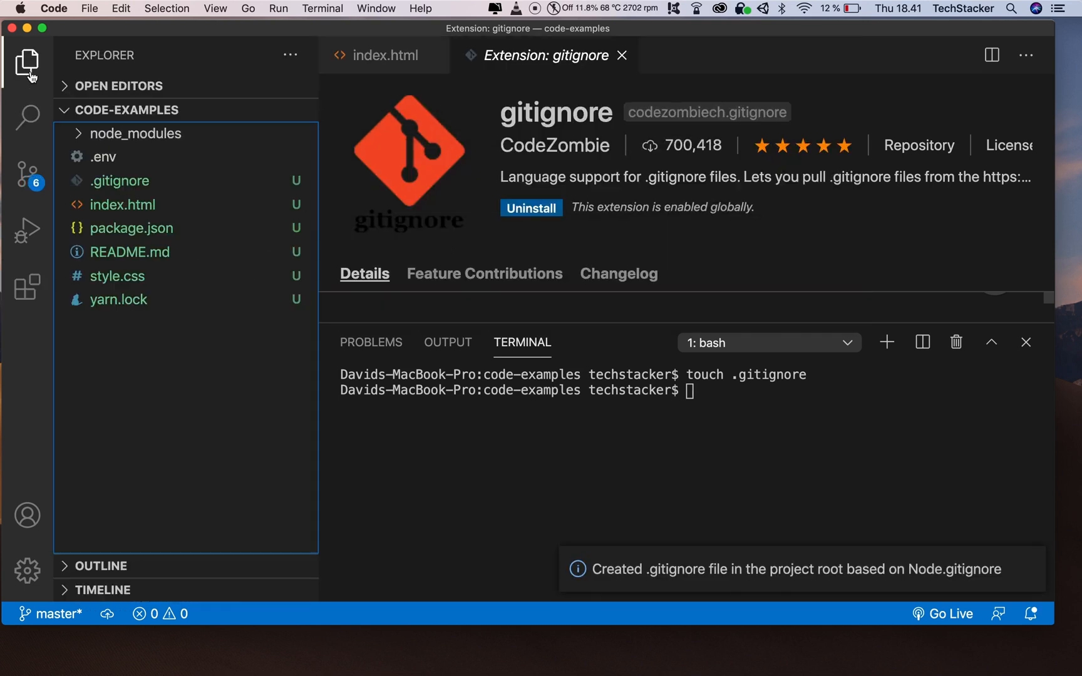
# Open the generated .gitignore and search its entries for '.e' and 'node_'
pyautogui.click(120, 180)
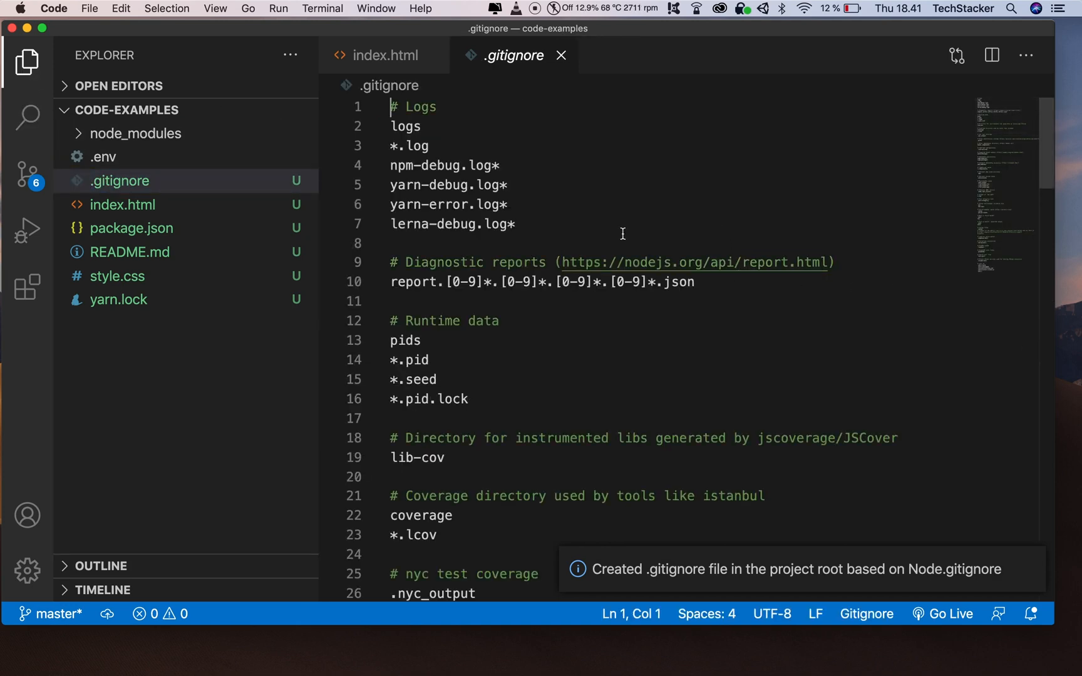
pyautogui.scroll(-3)
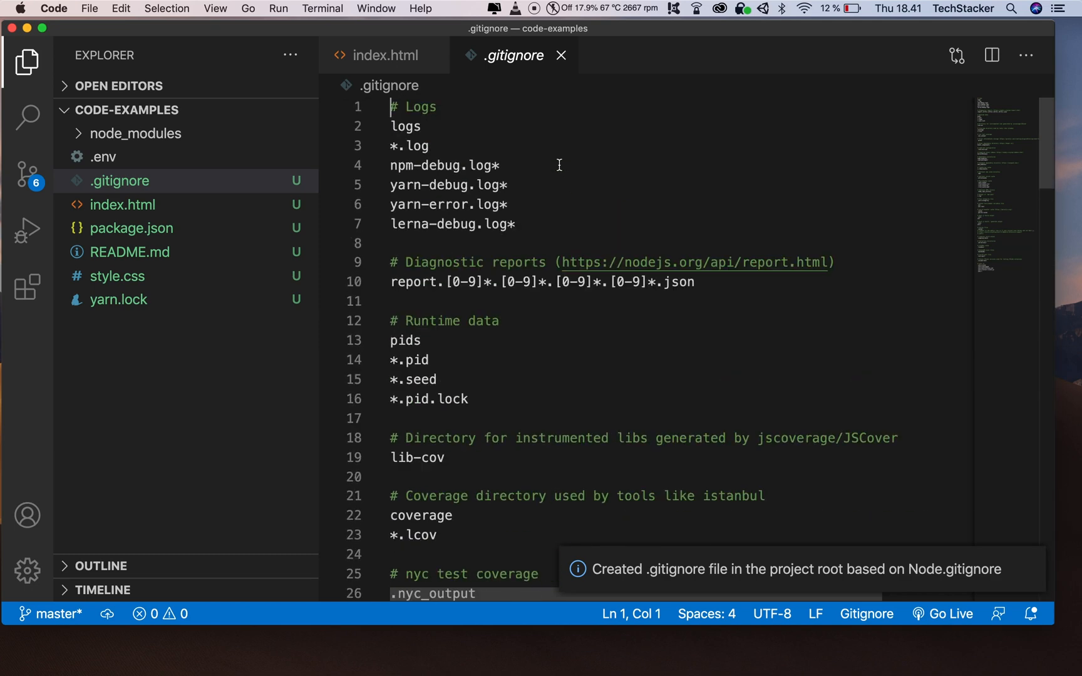
pyautogui.press('cmd+f')
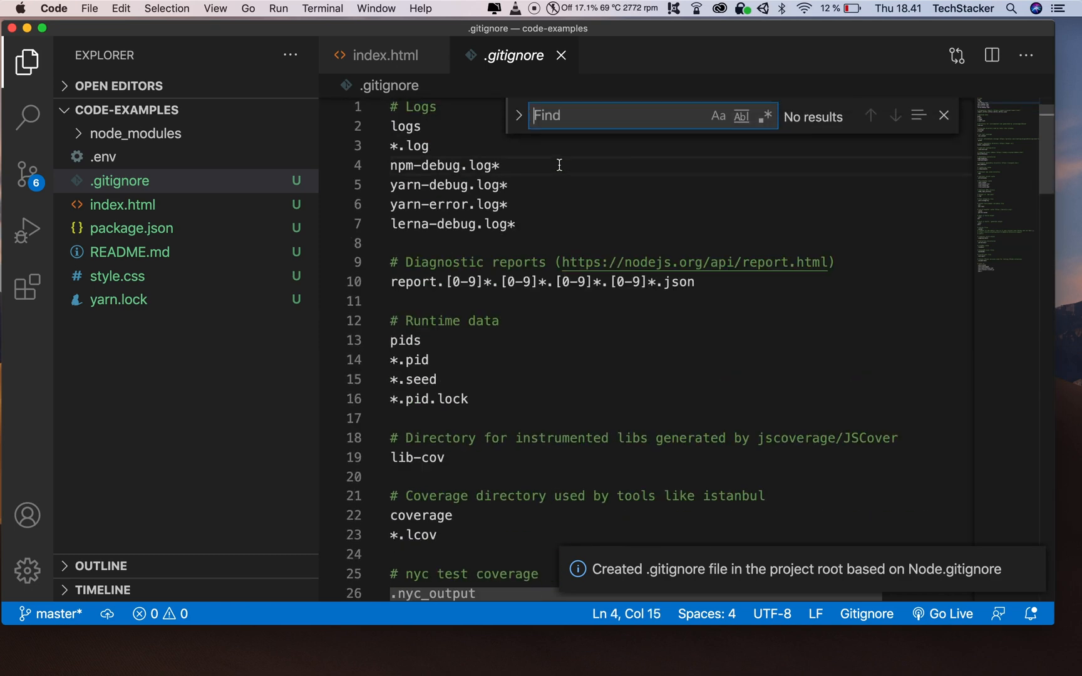
pyautogui.write('.e')
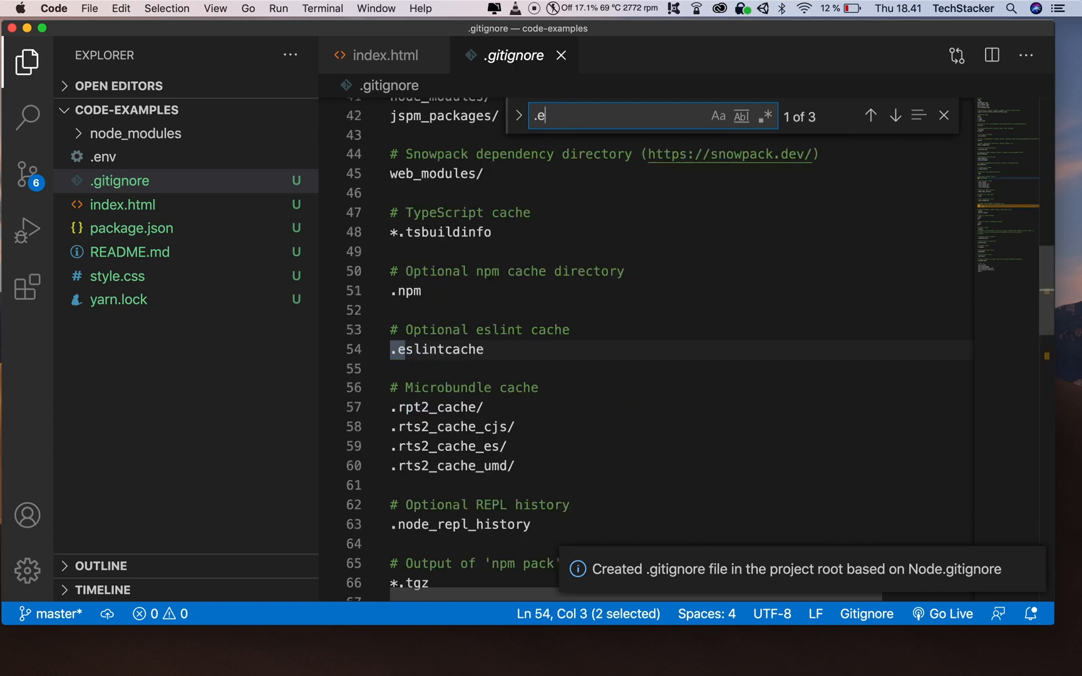
pyautogui.write('node_')
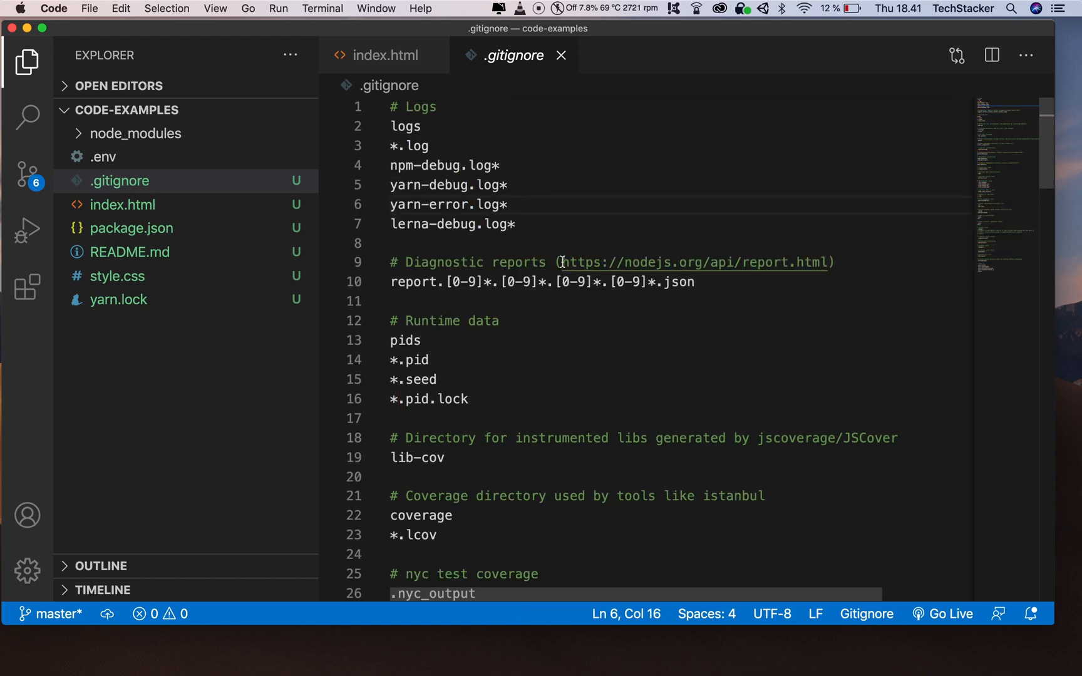
pyautogui.scroll(-3)
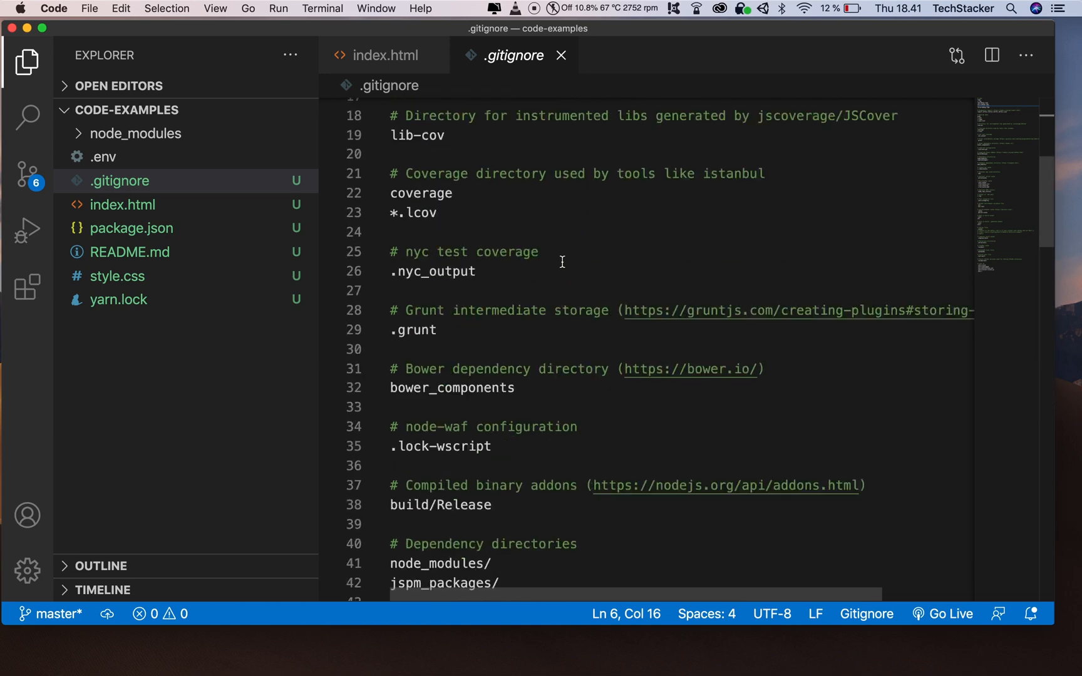
pyautogui.scroll(3)
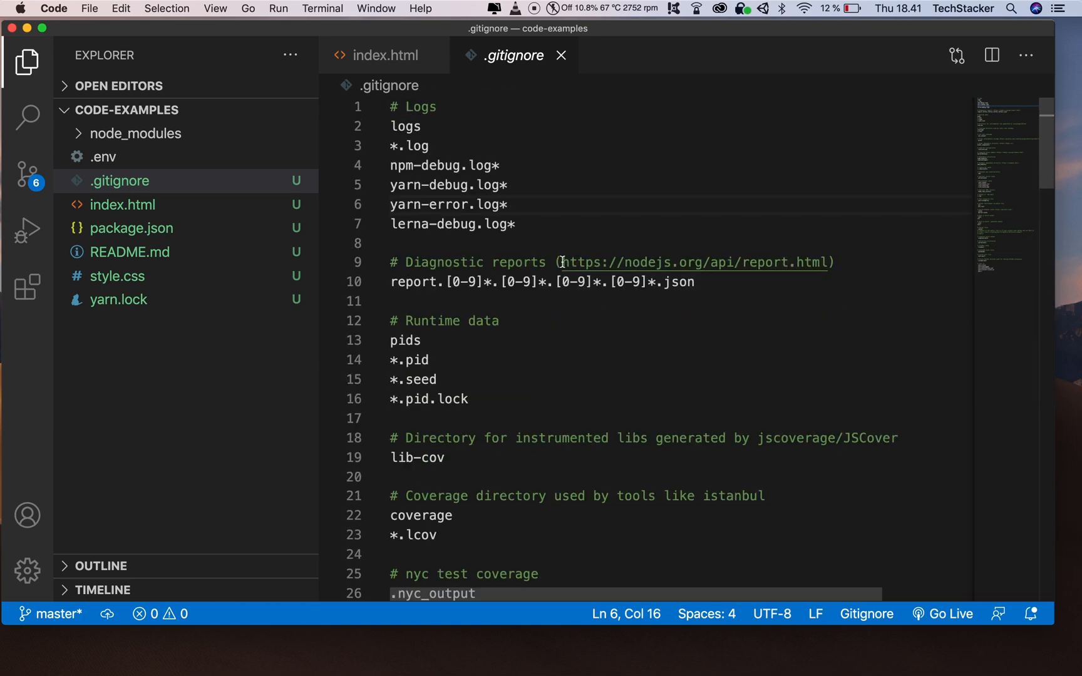
pyautogui.moveTo(545, 224)
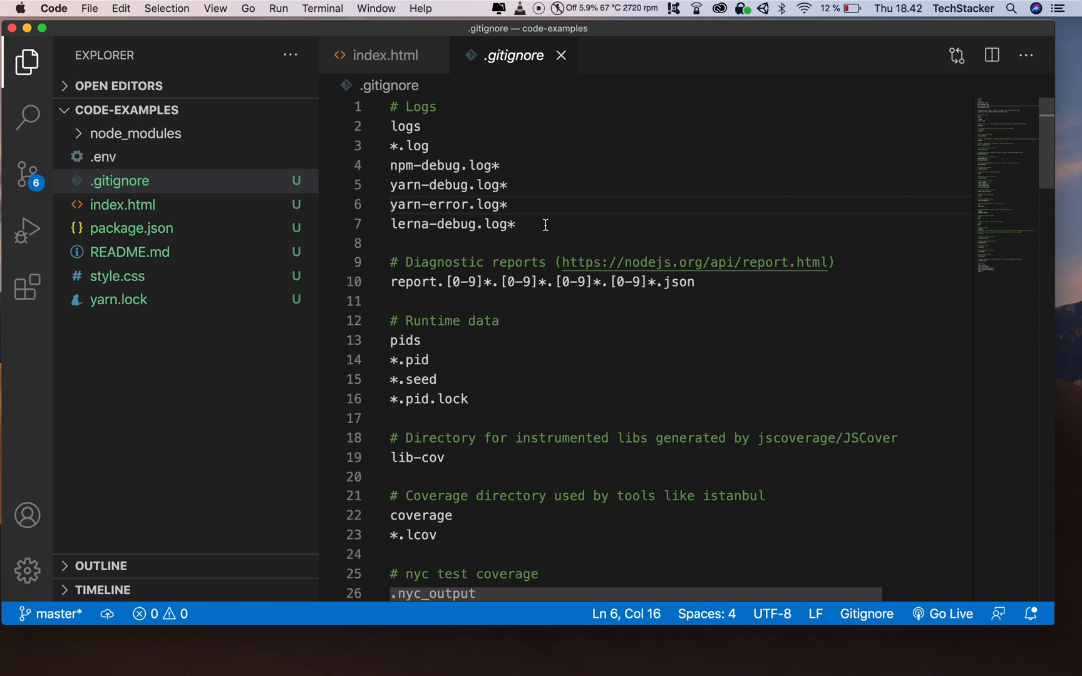
pyautogui.scroll(-3)
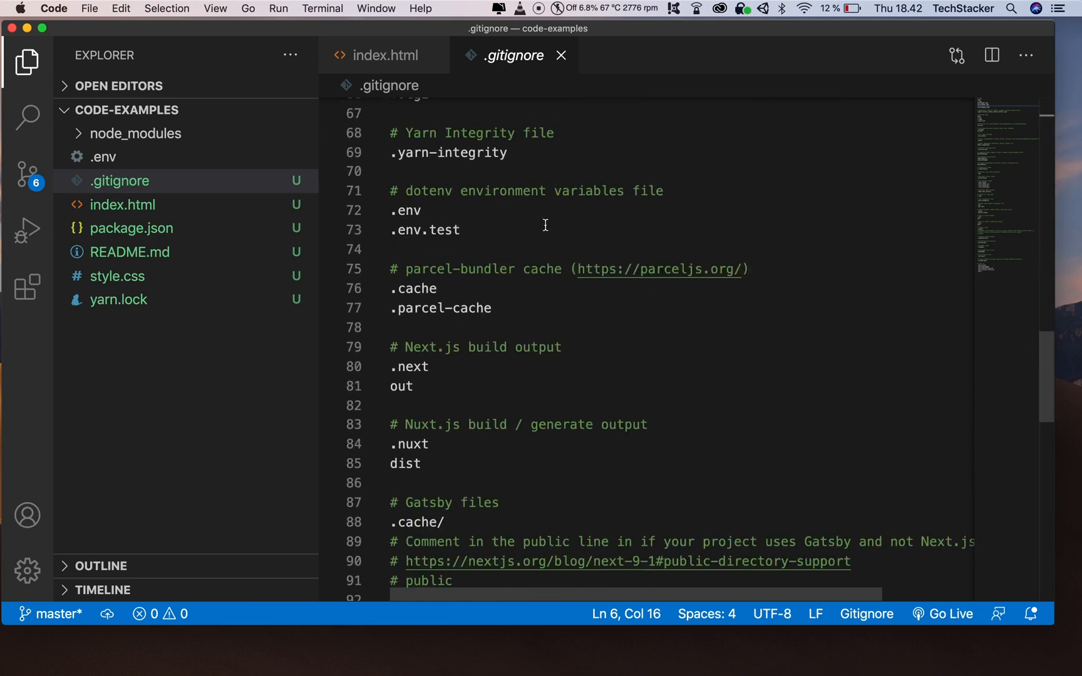
pyautogui.scroll(3)
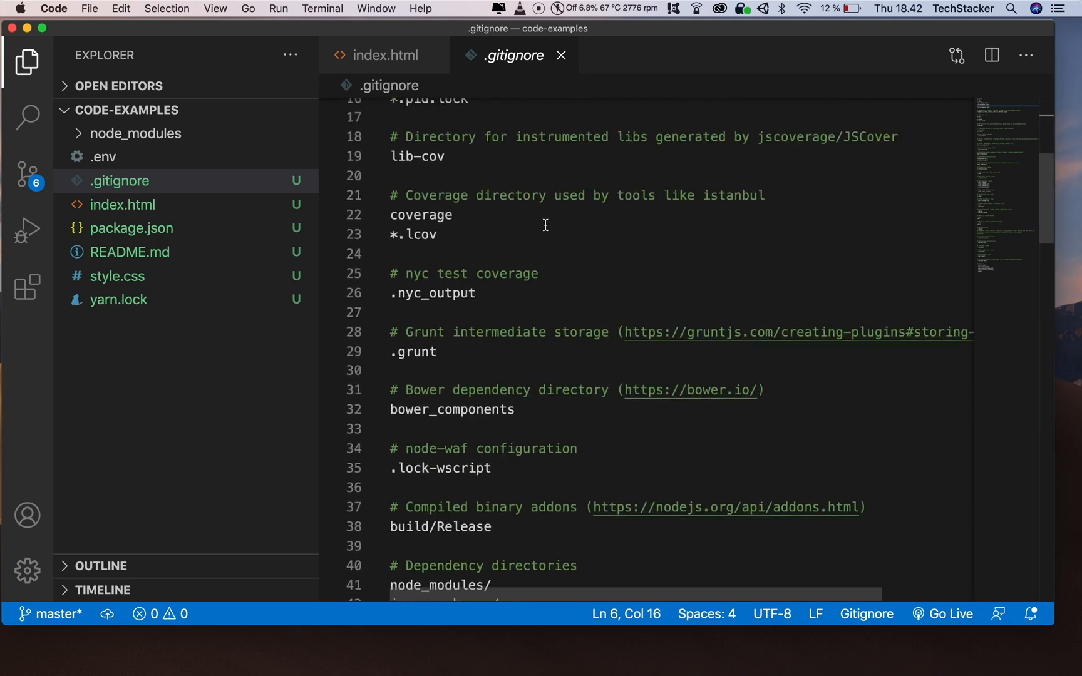